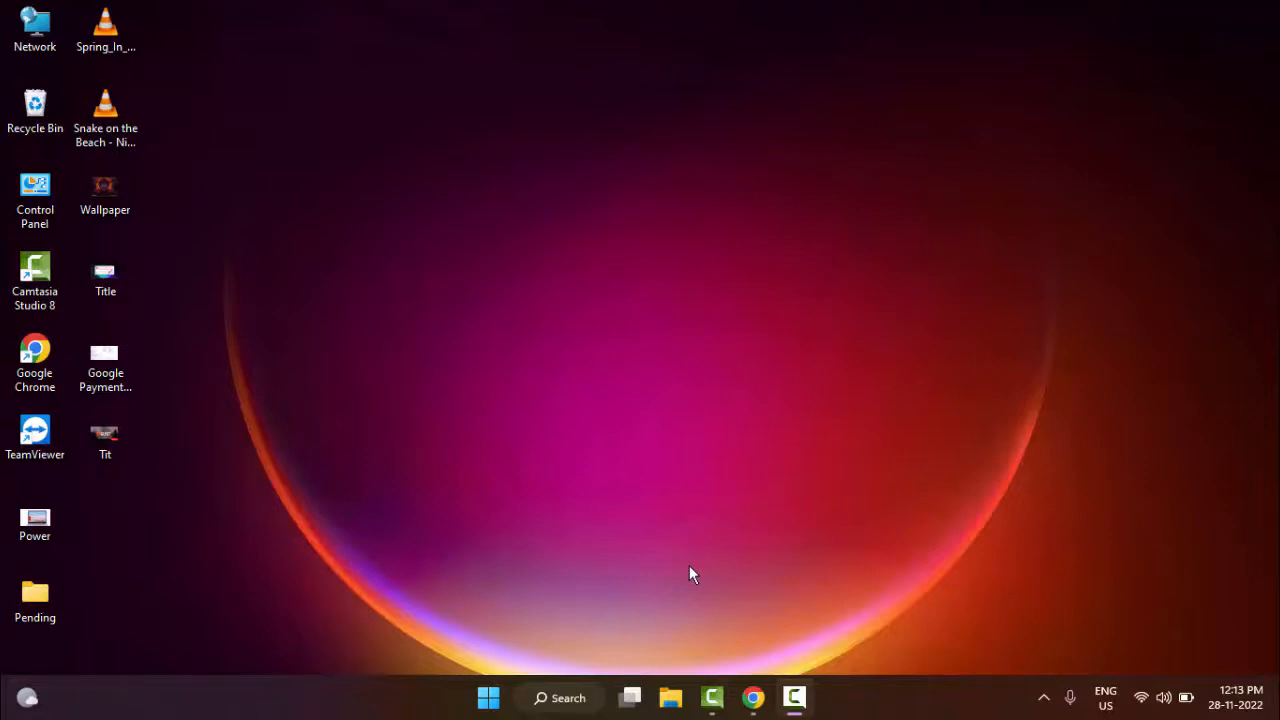
{"action": "mouse_move", "coordinate": [500, 667]}
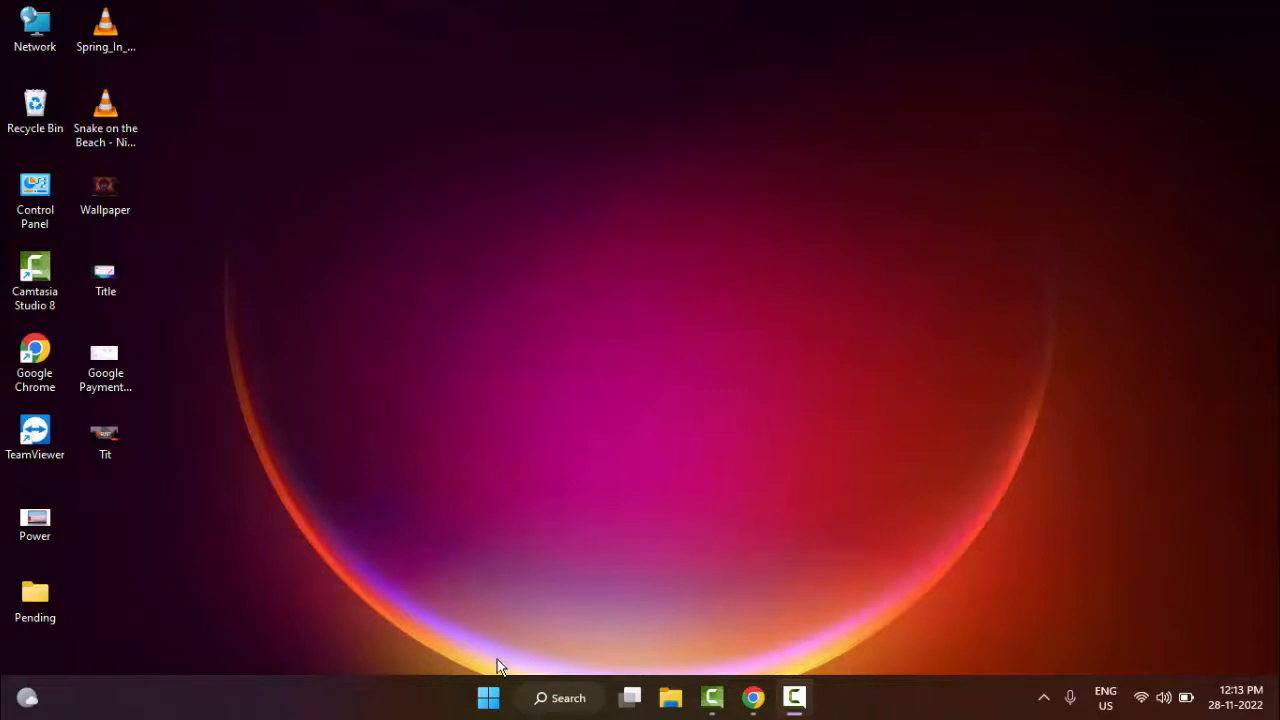
{"action": "mouse_move", "coordinate": [489, 693]}
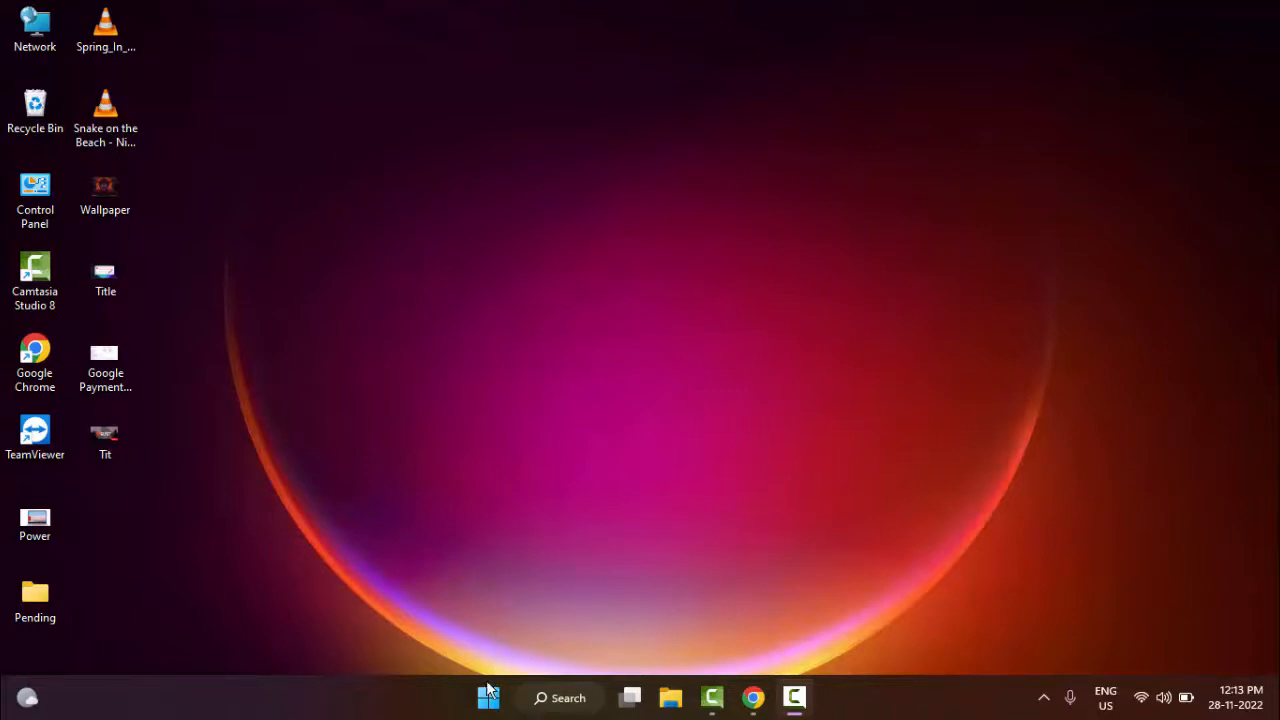
Open the Start button's Quick Link (Win+X) menu with a right-click
{"action": "right_click", "coordinate": [488, 697]}
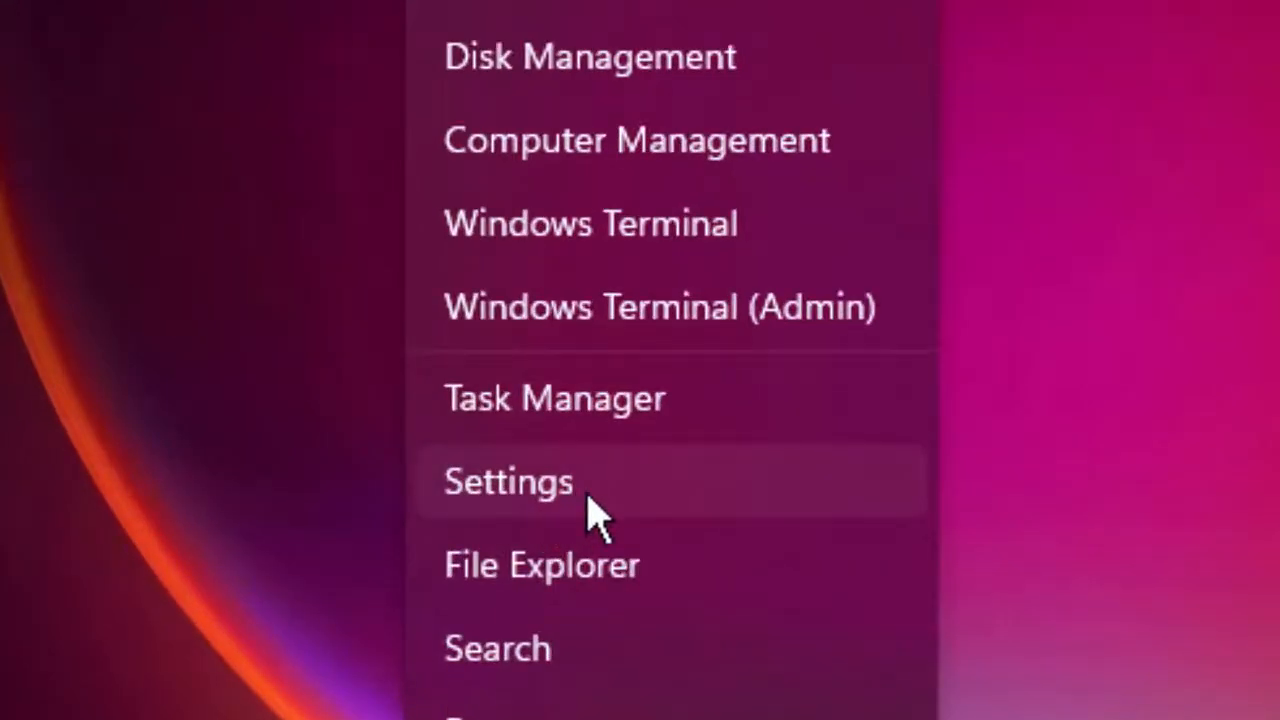
Launch the Settings app from the Quick Link menu
{"action": "left_click", "coordinate": [508, 481]}
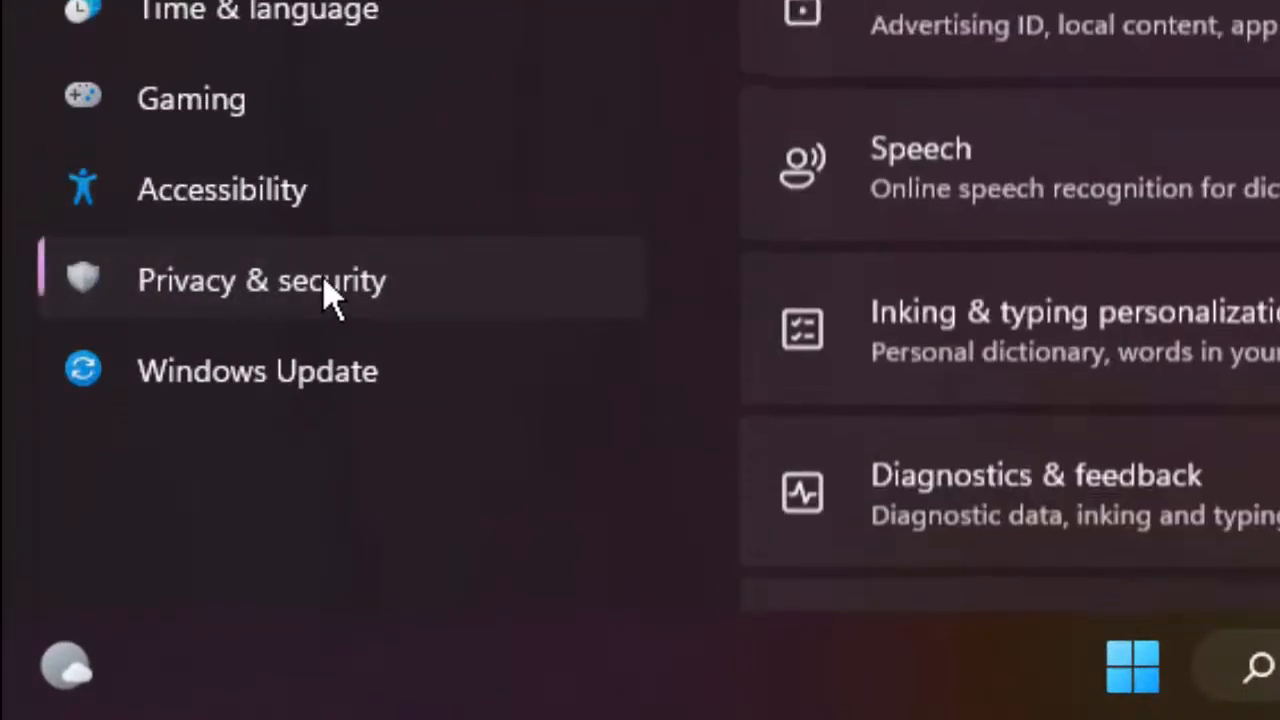
Open Privacy & security and scroll down to App permissions, showing Microphone
{"action": "left_click", "coordinate": [262, 280]}
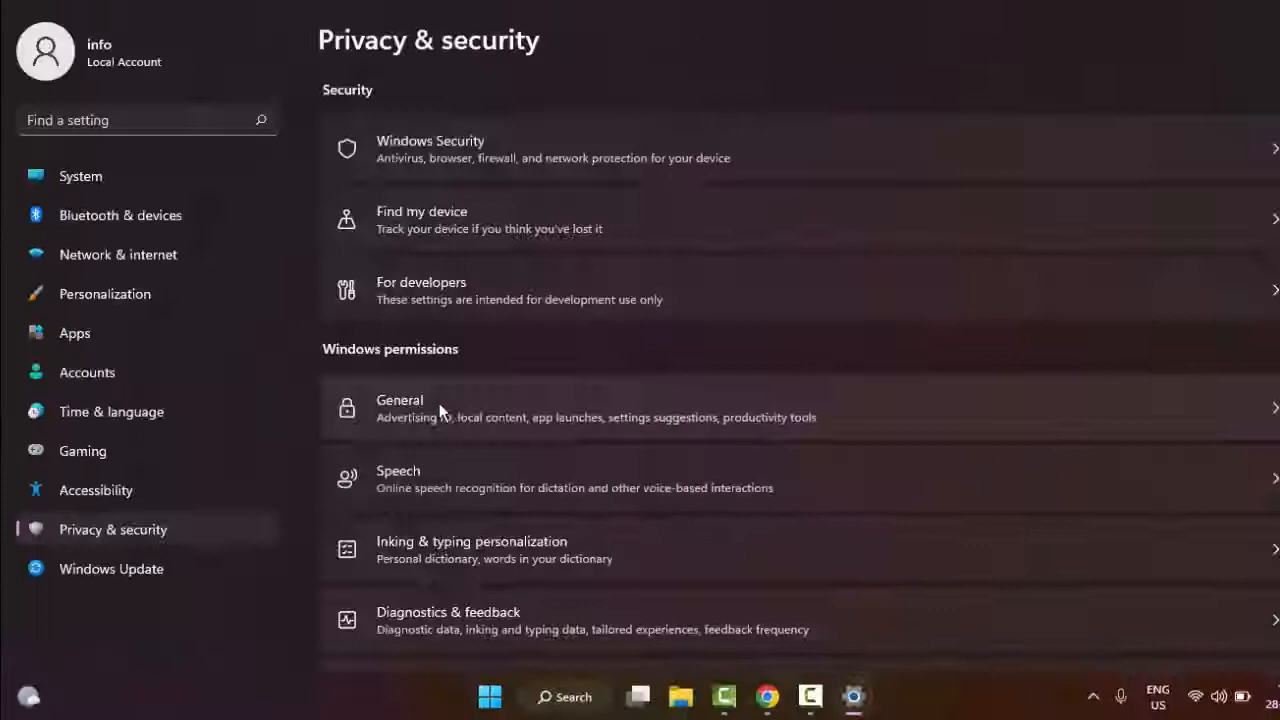
{"action": "scroll", "scroll_direction": "down", "scroll_amount": 3}
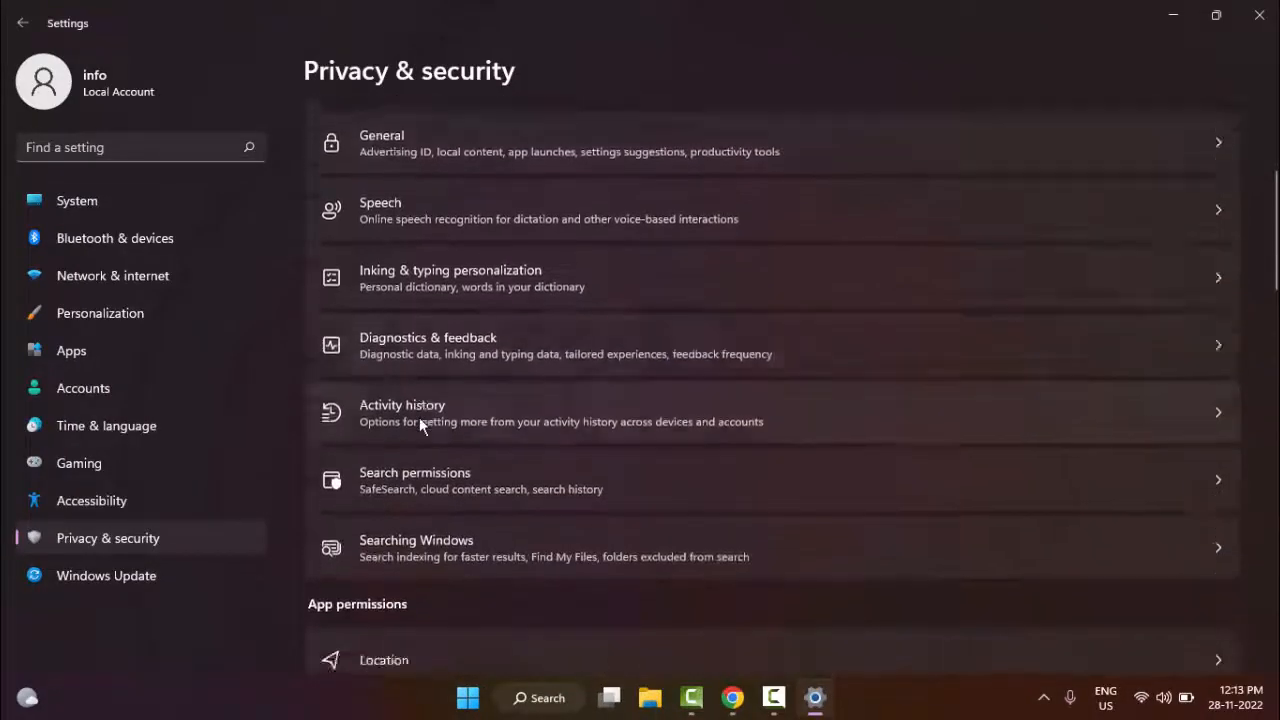
{"action": "scroll", "scroll_direction": "down", "scroll_amount": 3}
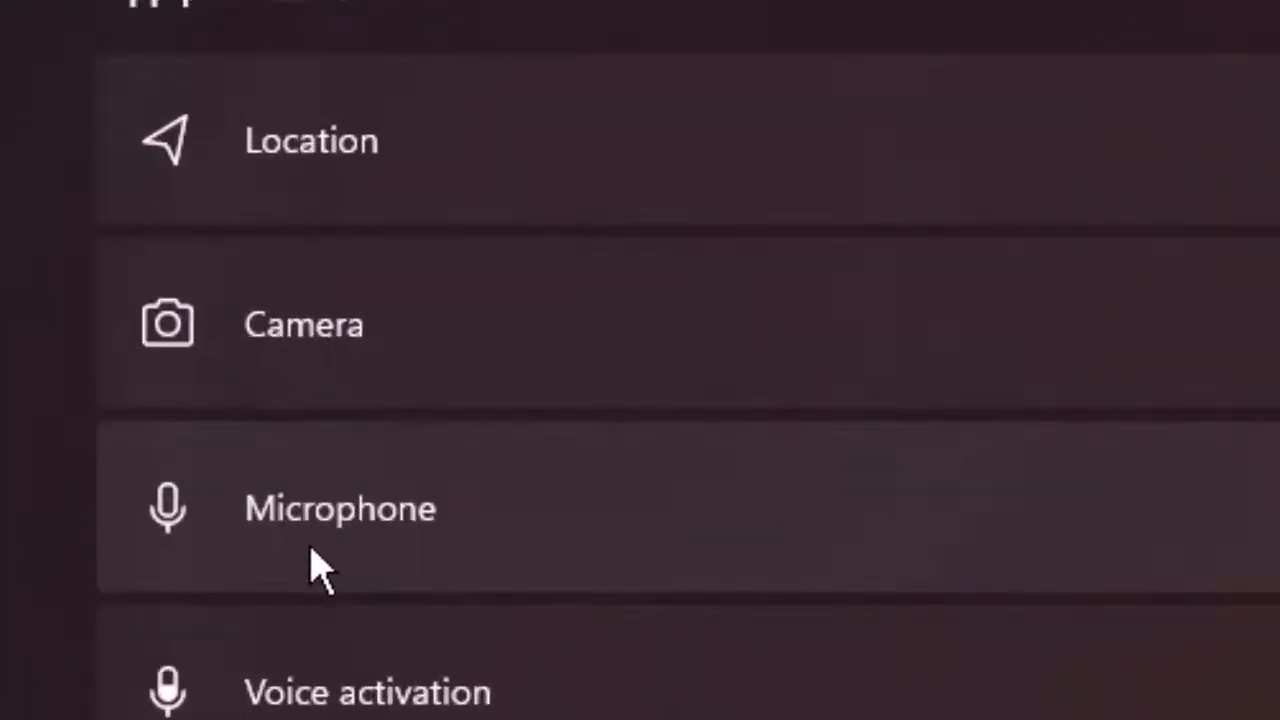
{"action": "mouse_move", "coordinate": [390, 600]}
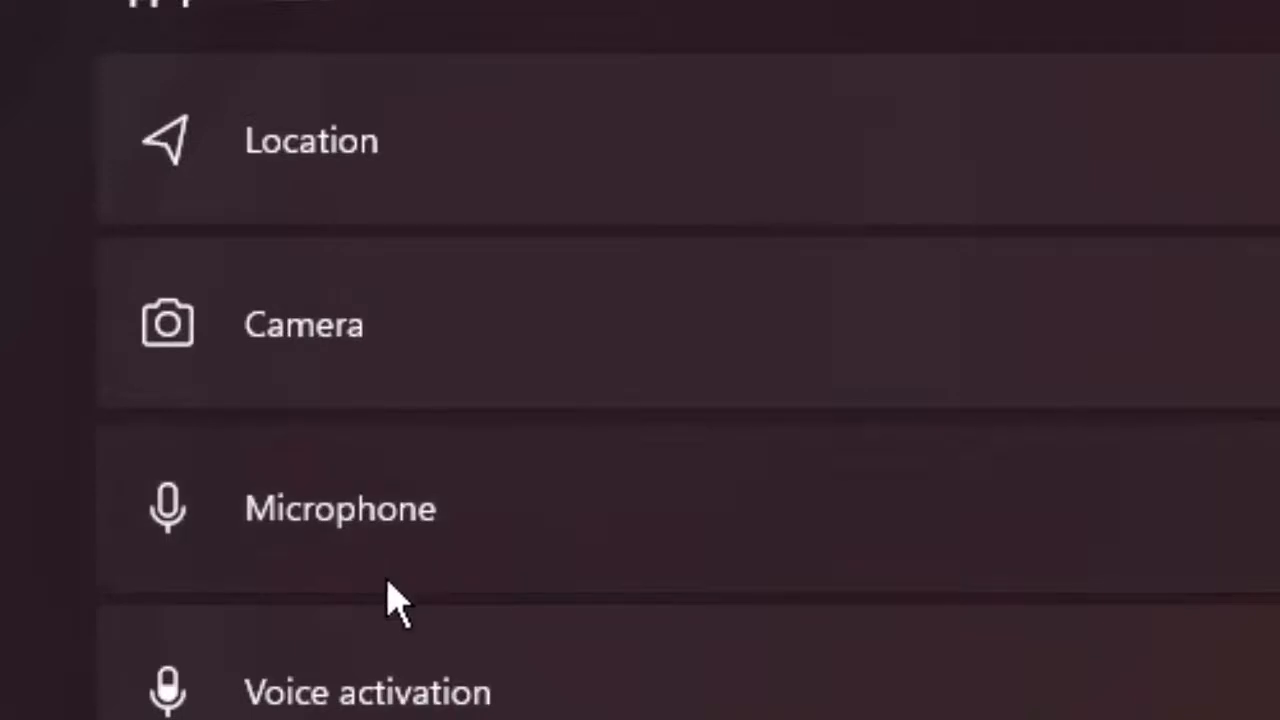
{"action": "left_click", "coordinate": [340, 508]}
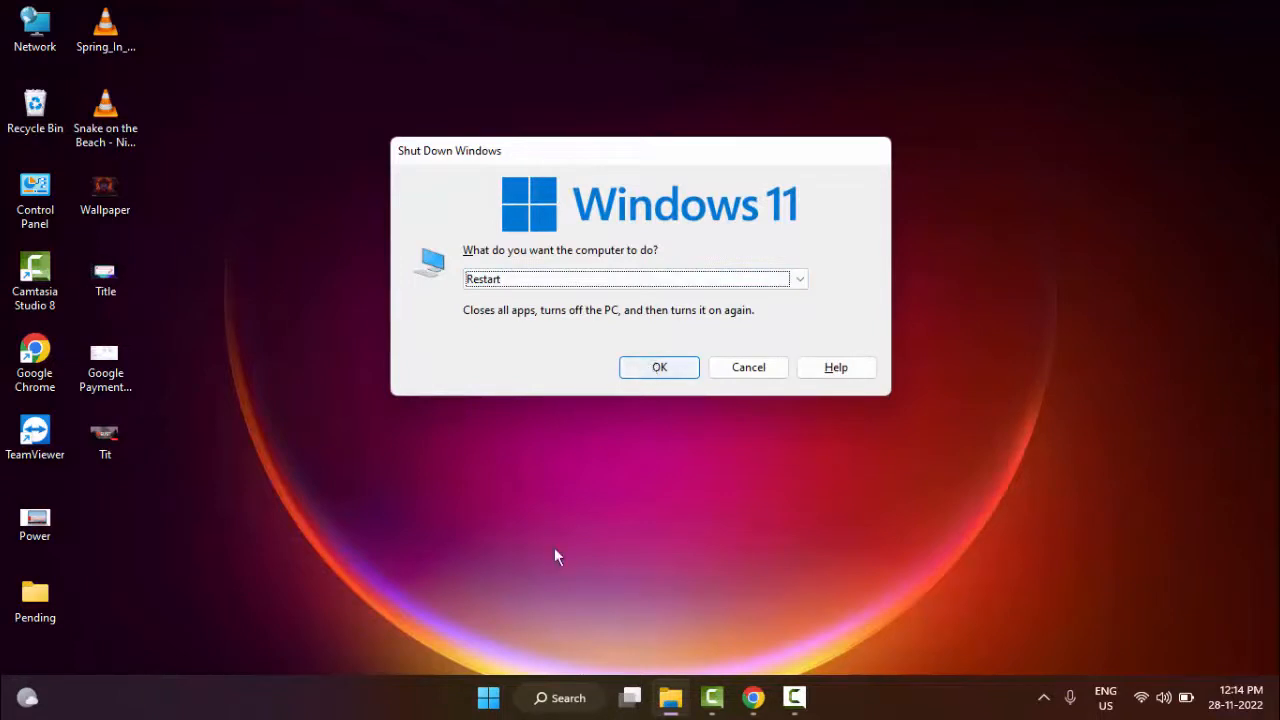
Confirm Restart with OK in the Shut Down Windows dialog
{"action": "left_click", "coordinate": [748, 367]}
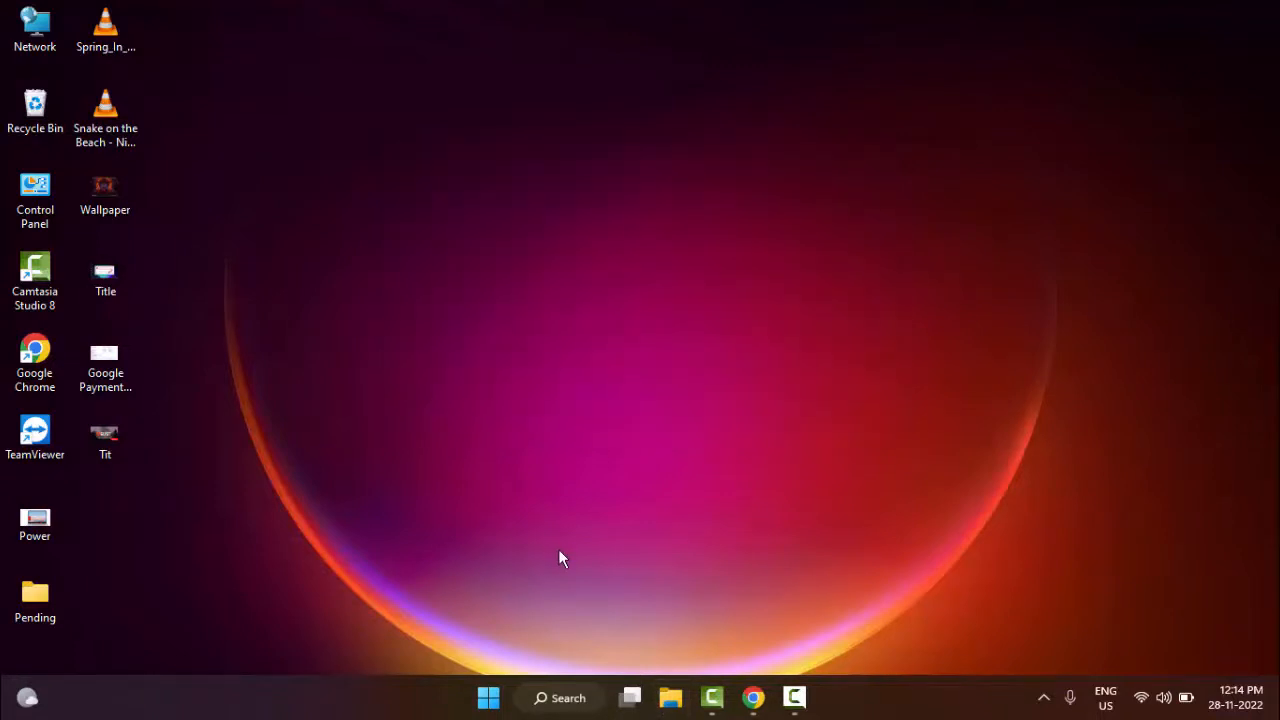